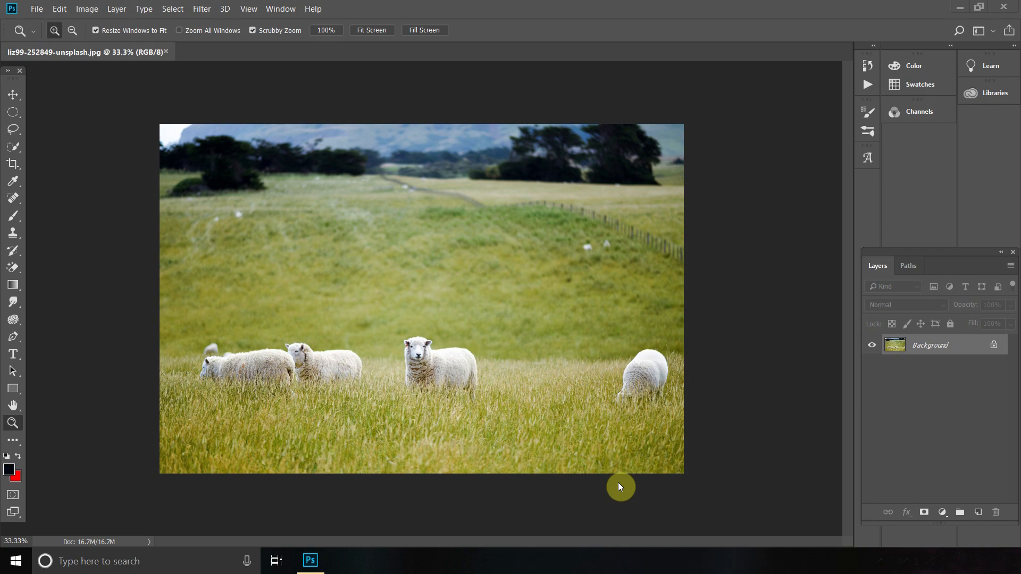
Rename the Background layer to 'Backup' and duplicate it as 'Main' above it.
{"action": "left_click", "coordinate": [37, 8]}
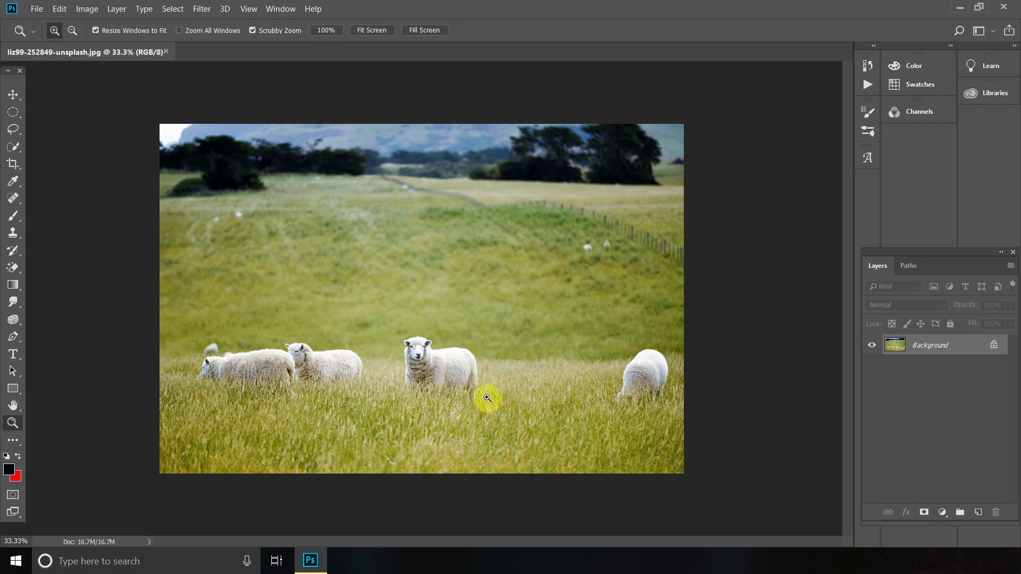
{"action": "mouse_move", "coordinate": [658, 366]}
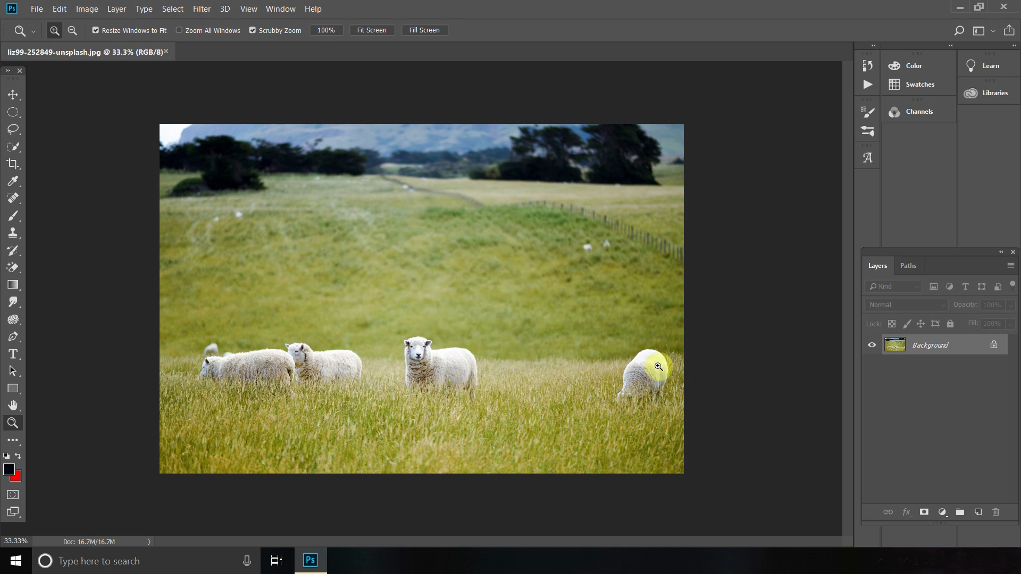
{"action": "mouse_move", "coordinate": [934, 350]}
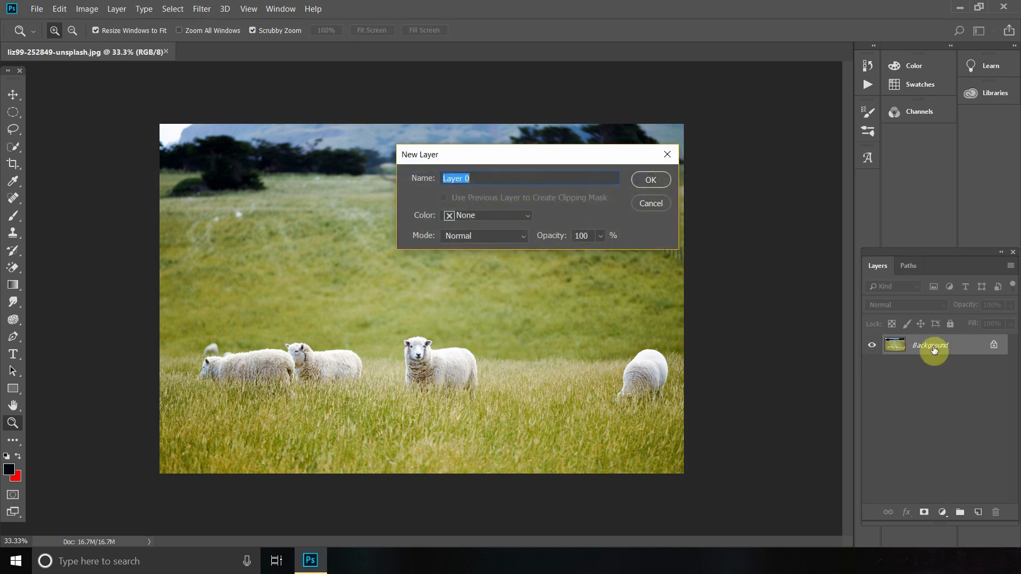
{"action": "left_click", "coordinate": [649, 179]}
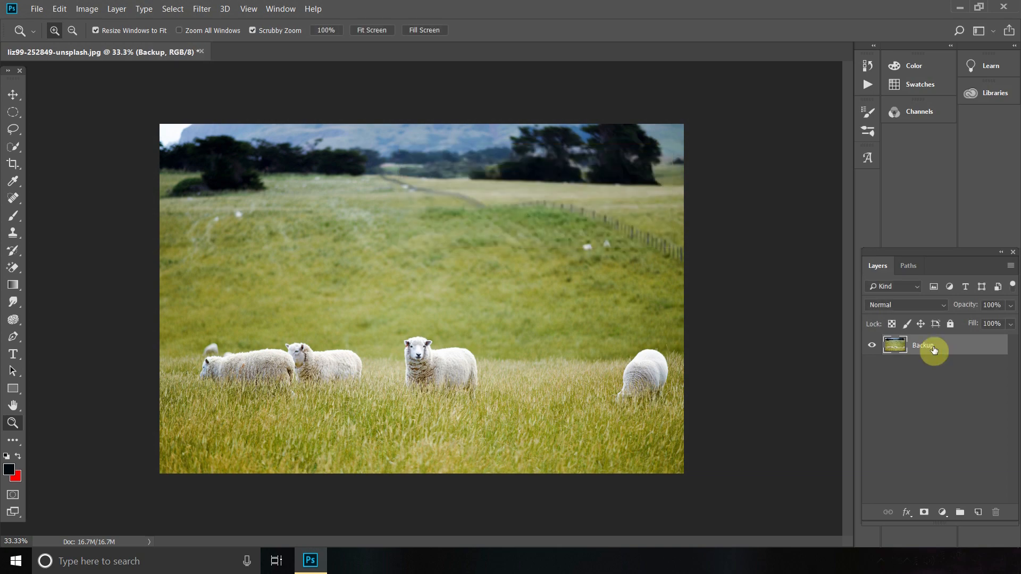
{"action": "right_click", "coordinate": [922, 345]}
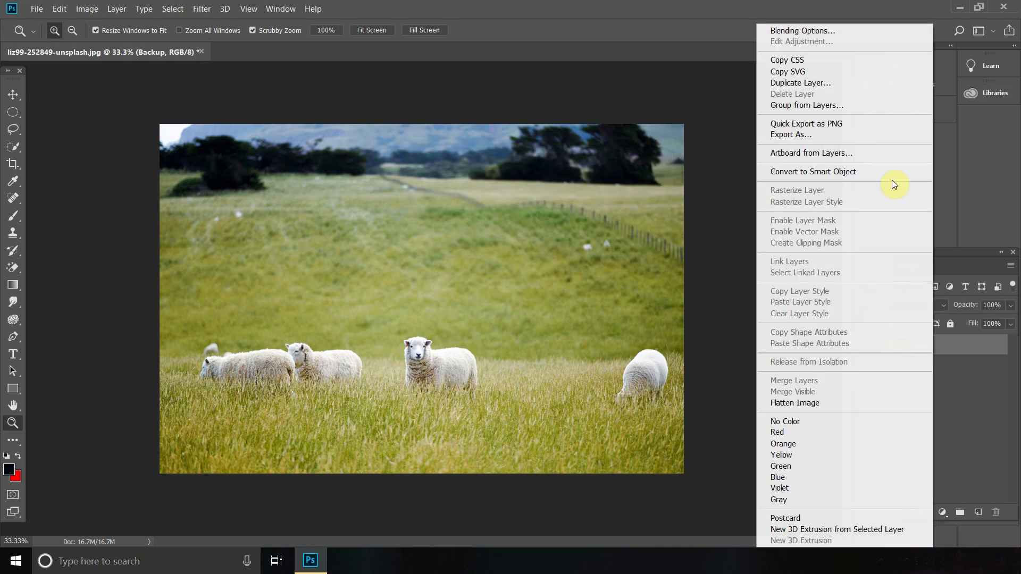
{"action": "left_click", "coordinate": [800, 83]}
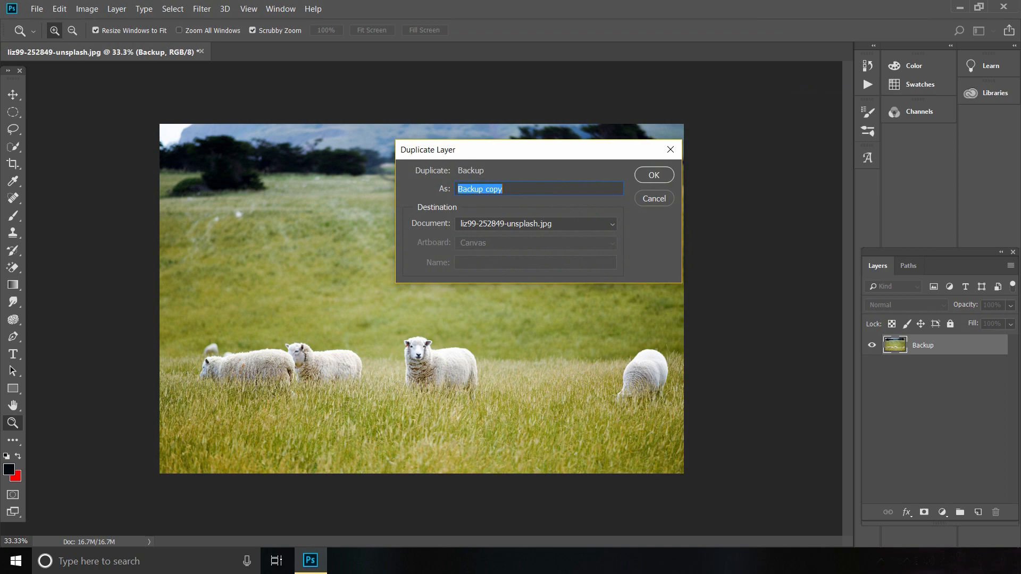
{"action": "left_click", "coordinate": [653, 175]}
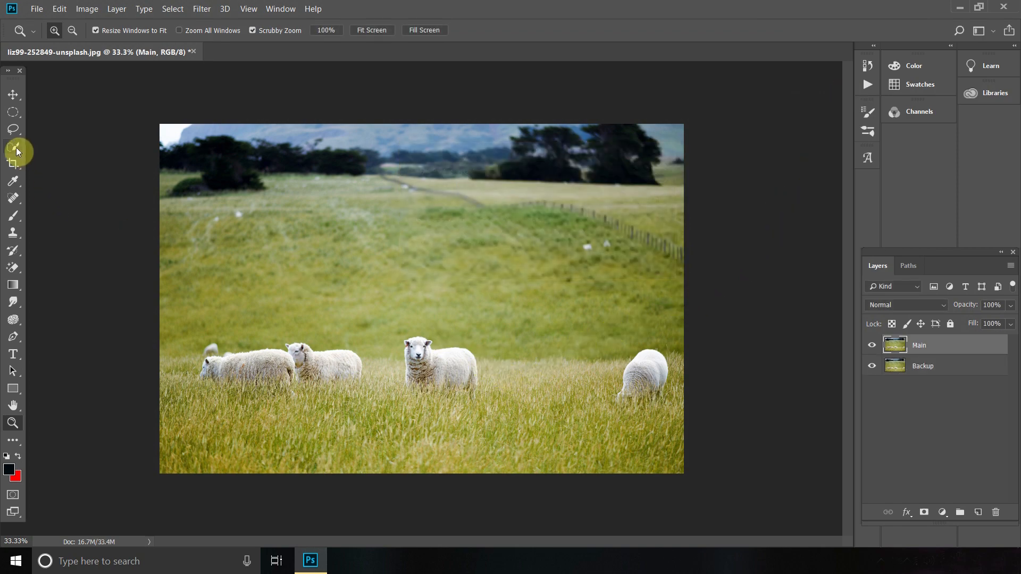
Zoom to 100% on the centre sheep with the Zoom tool.
{"action": "left_click", "coordinate": [12, 147]}
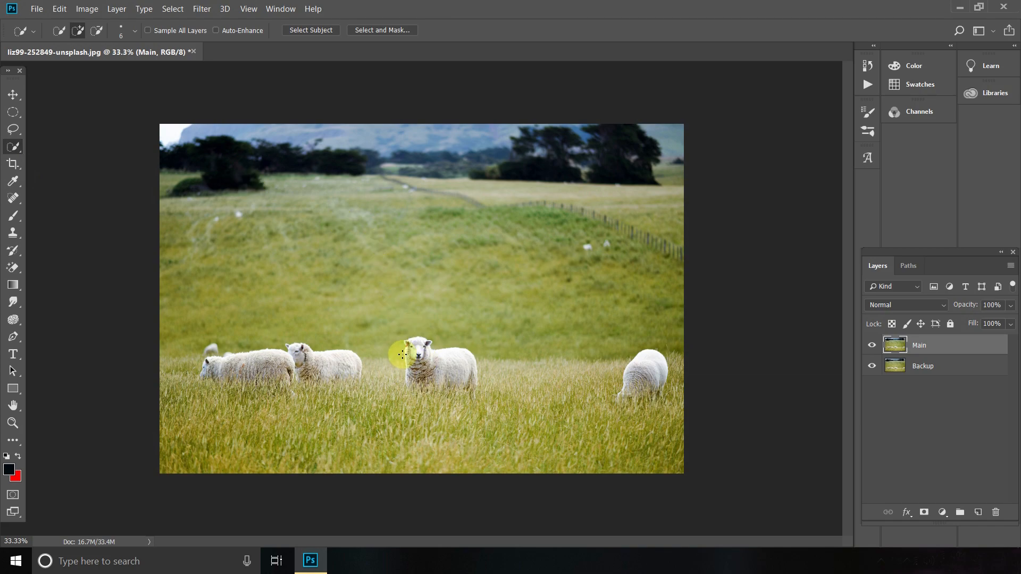
{"action": "left_click", "coordinate": [12, 423]}
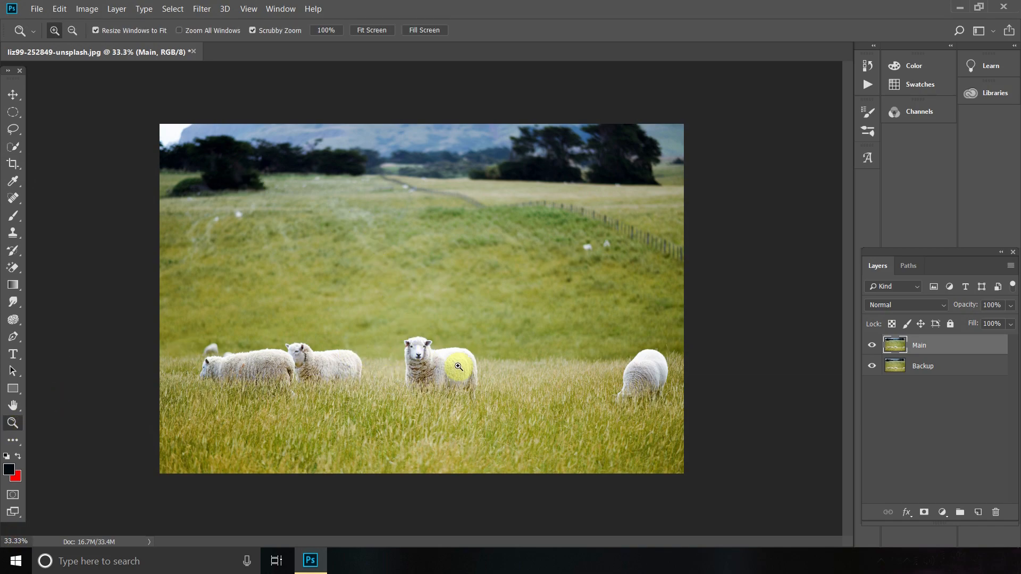
{"action": "left_click", "coordinate": [458, 365]}
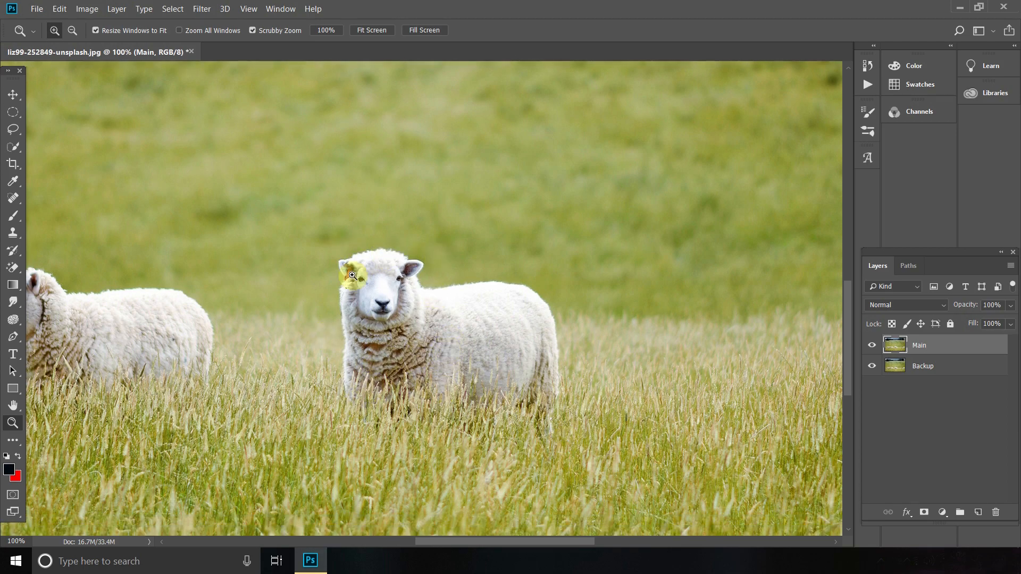
{"action": "mouse_move", "coordinate": [12, 128]}
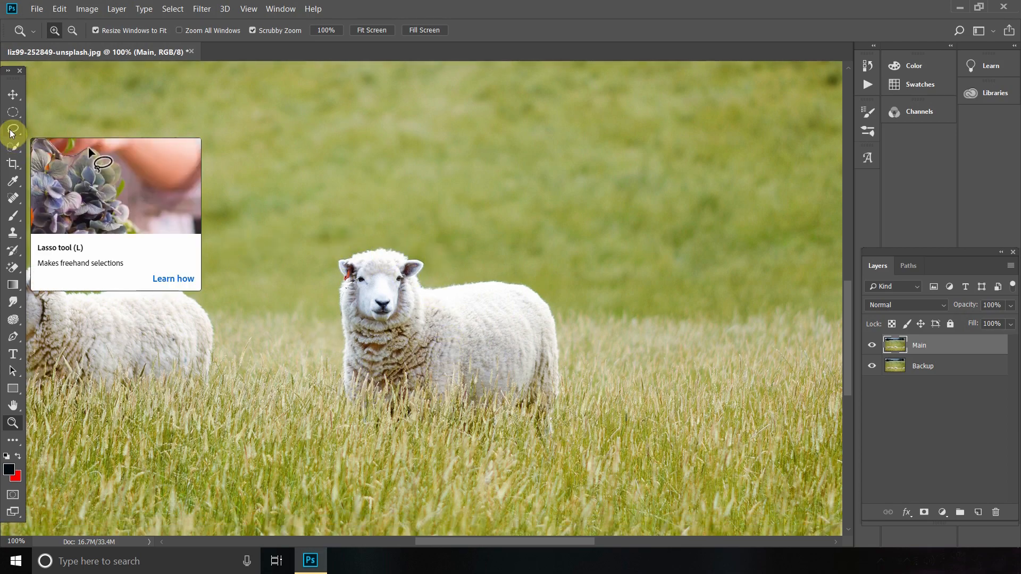
Draw a loose Lasso outline around the centre sheep and nearby grass.
{"action": "left_click", "coordinate": [12, 130]}
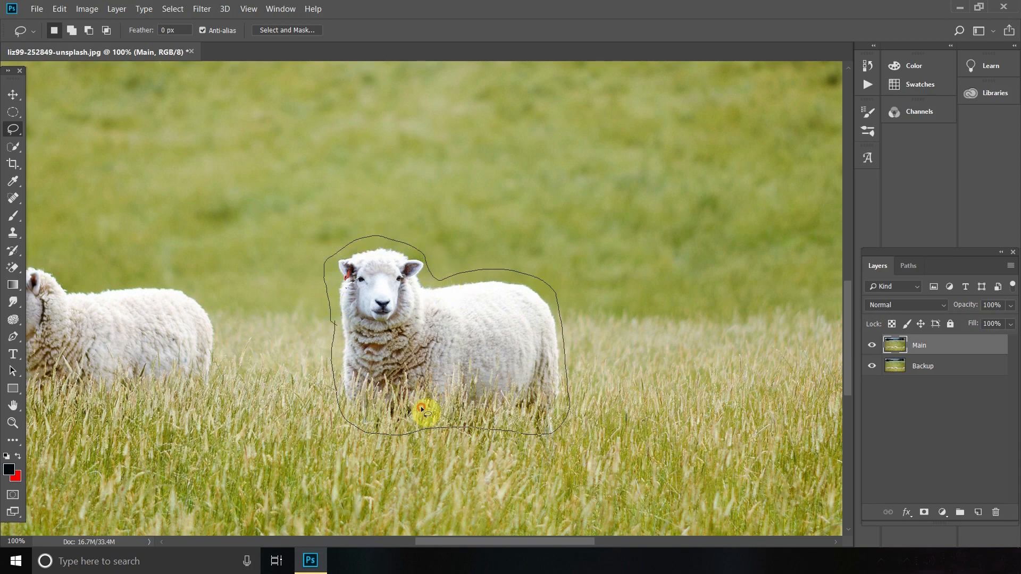
{"action": "left_click", "coordinate": [441, 437]}
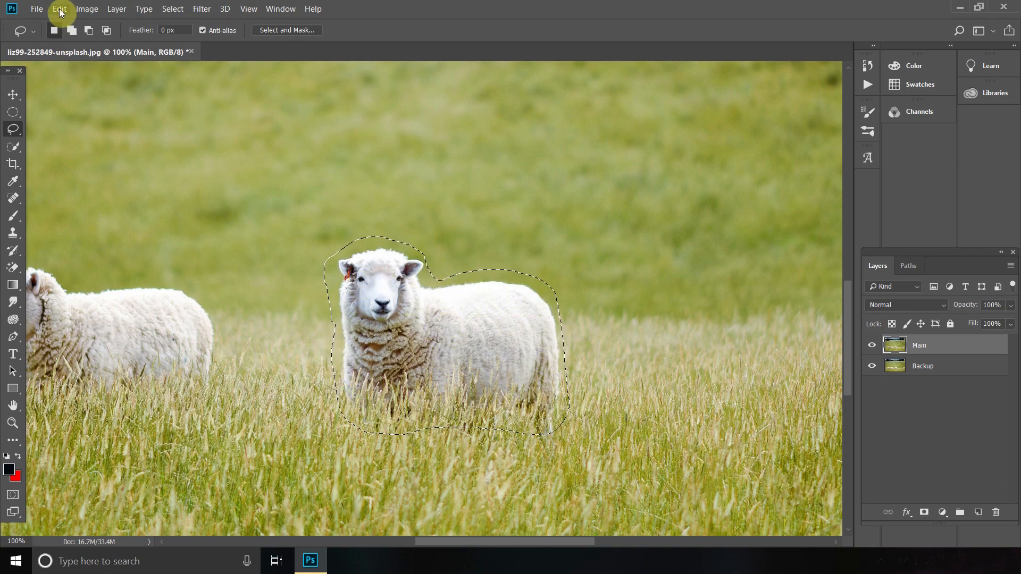
Fill the selection using Content-Aware contents with Color Adaptation on.
{"action": "left_click", "coordinate": [59, 8]}
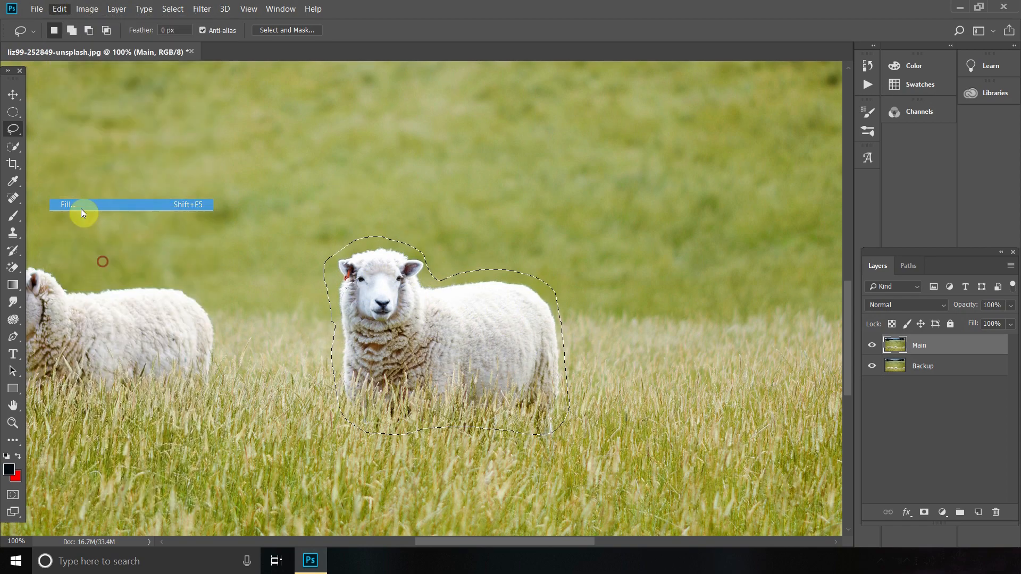
{"action": "left_click", "coordinate": [65, 205]}
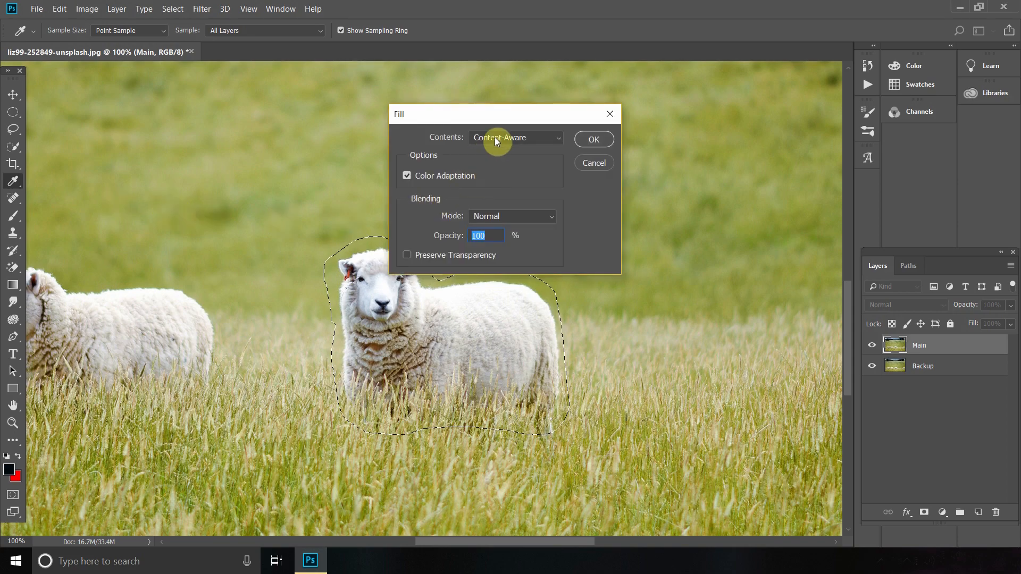
{"action": "mouse_move", "coordinate": [450, 183]}
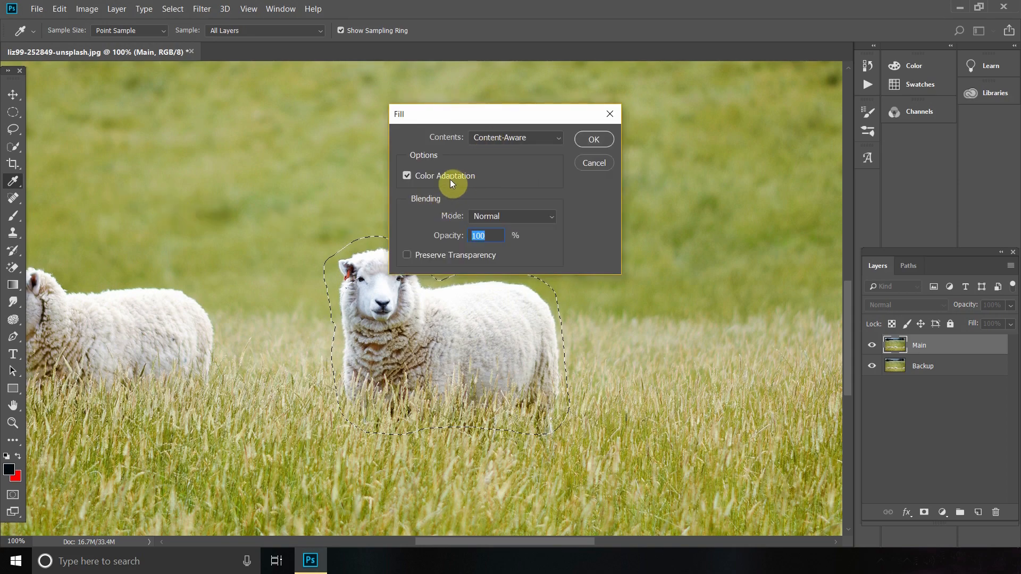
{"action": "mouse_move", "coordinate": [587, 141]}
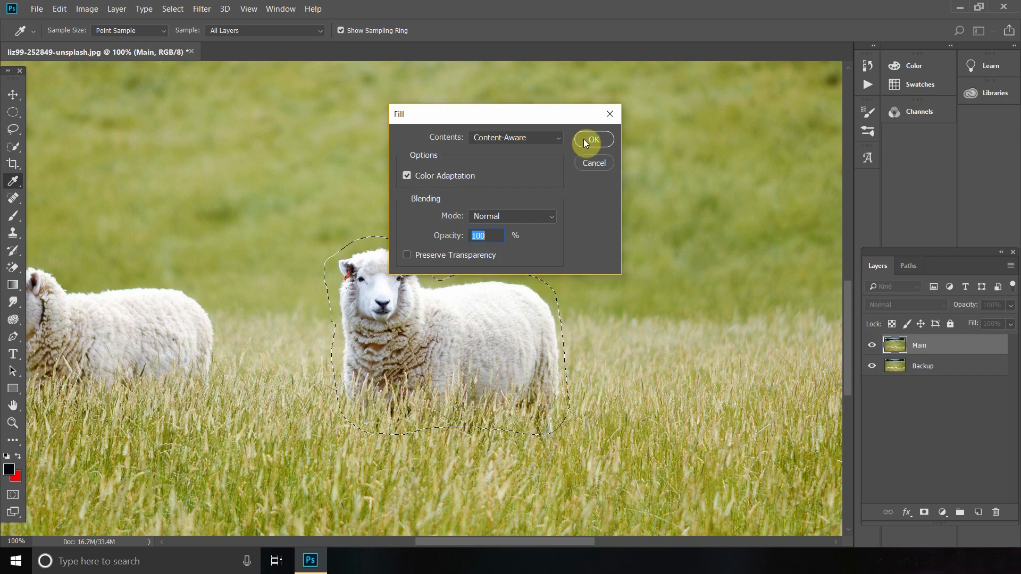
{"action": "left_click", "coordinate": [591, 140]}
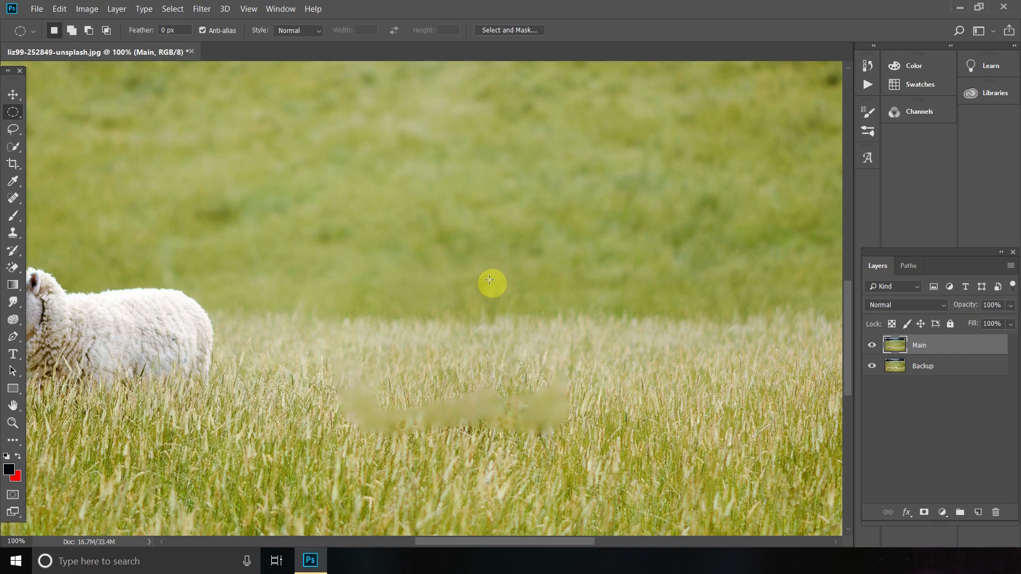
{"action": "mouse_move", "coordinate": [31, 240]}
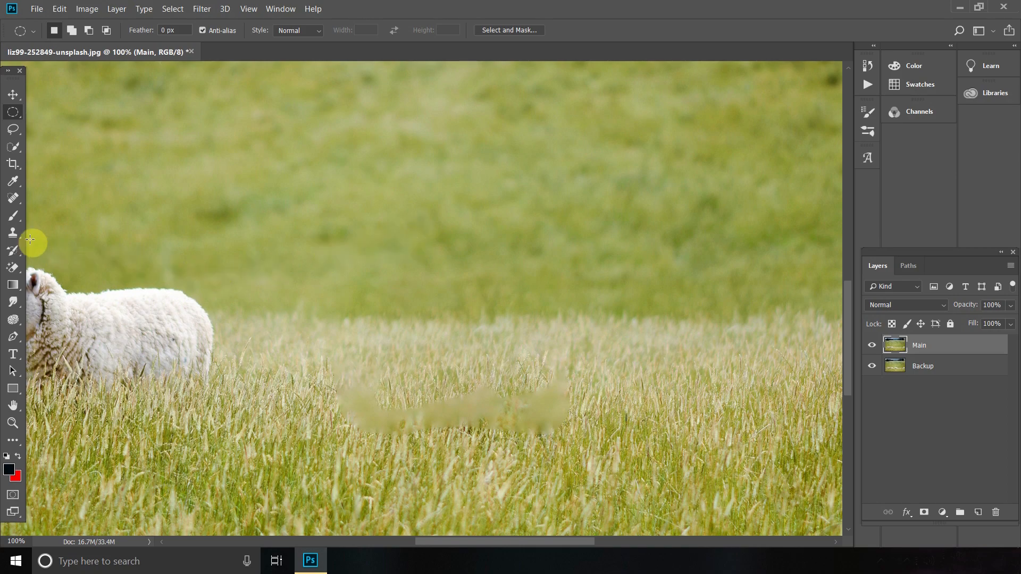
Select the Clone Stamp tool to sample nearby grass.
{"action": "left_click", "coordinate": [12, 232]}
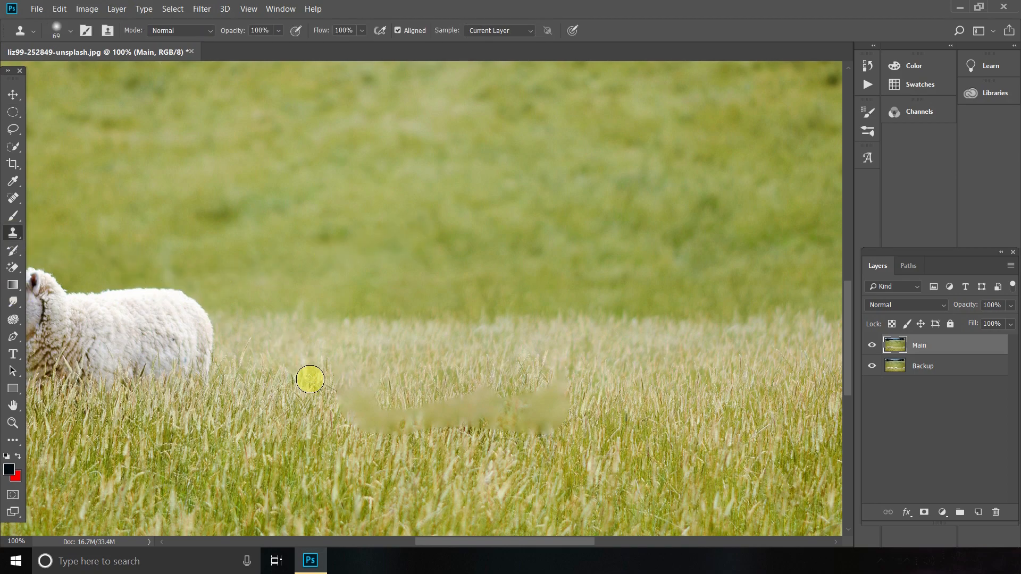
{"action": "mouse_move", "coordinate": [643, 429]}
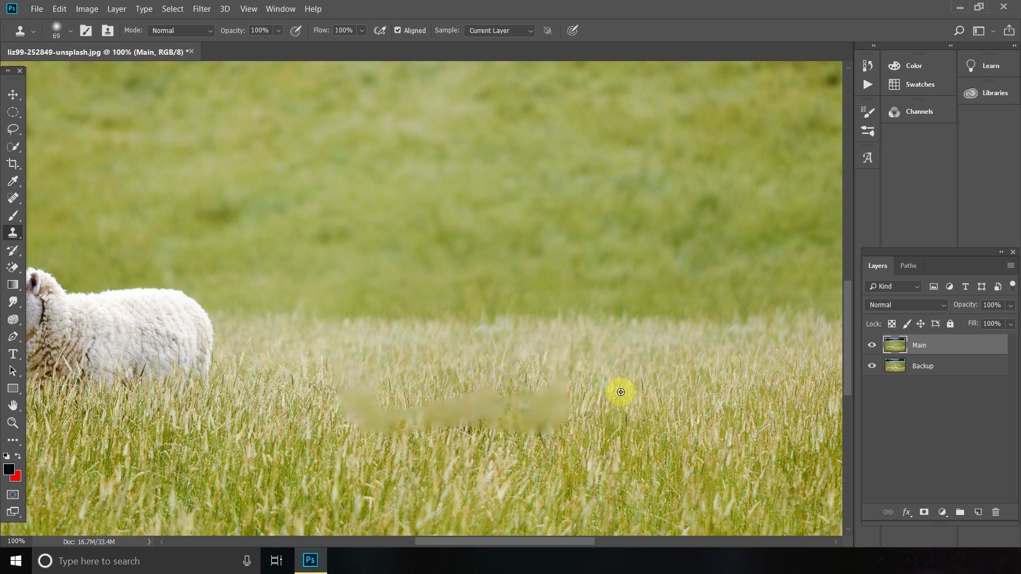
{"action": "mouse_move", "coordinate": [558, 397]}
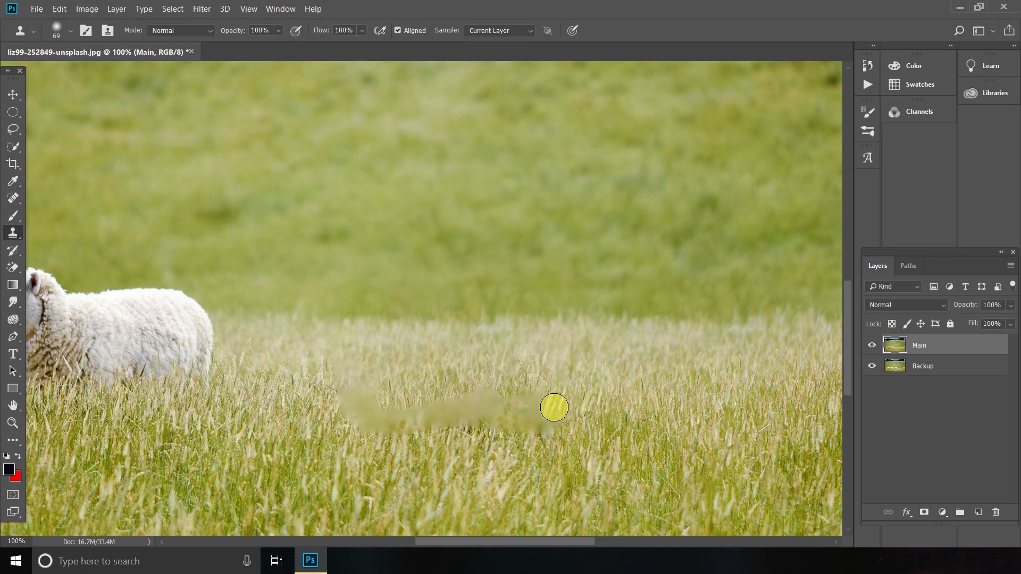
{"action": "mouse_move", "coordinate": [554, 428]}
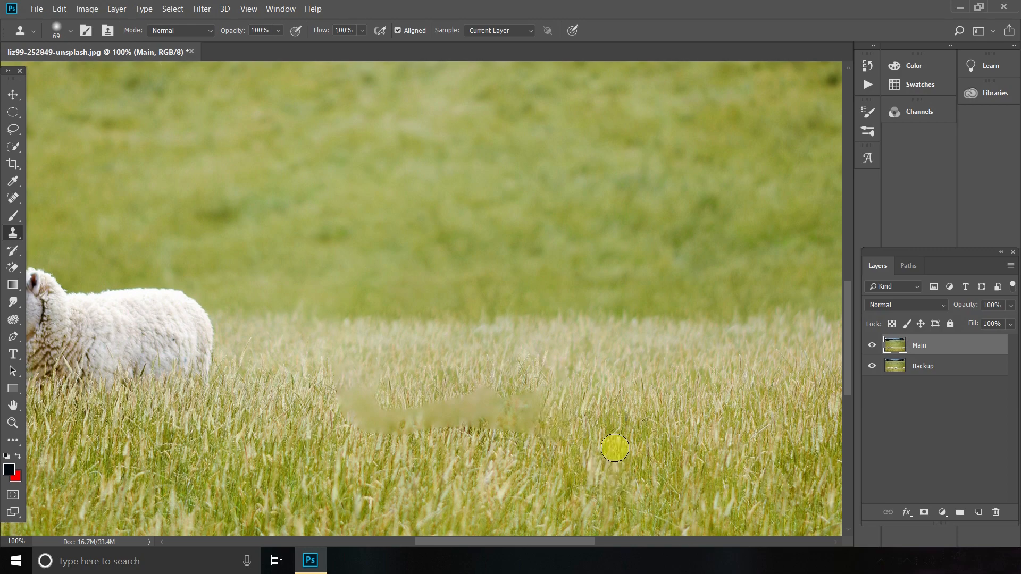
Fit the whole photo on screen from the Zoom tool's right-click menu.
{"action": "right_click", "coordinate": [208, 388]}
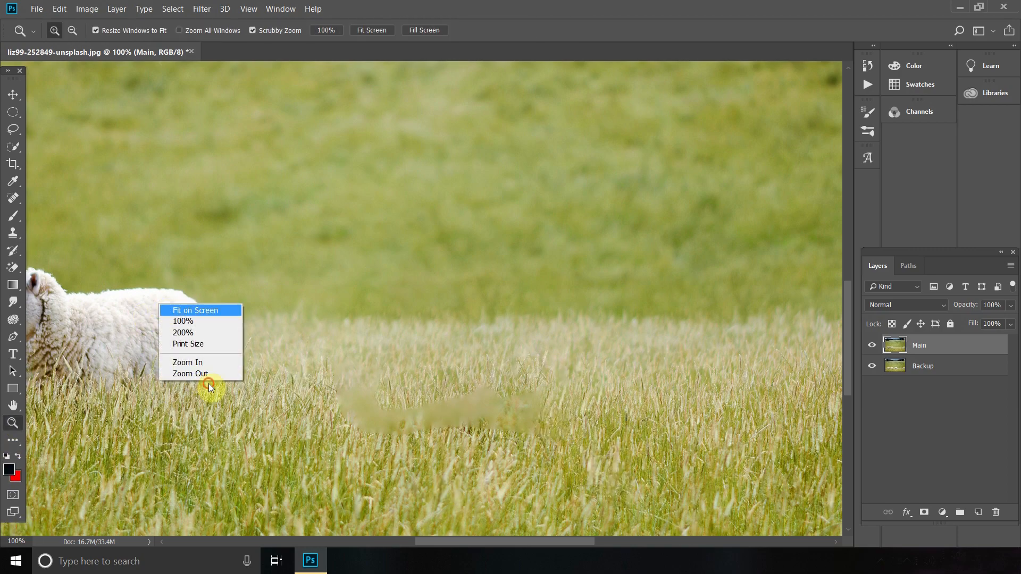
{"action": "left_click", "coordinate": [194, 310]}
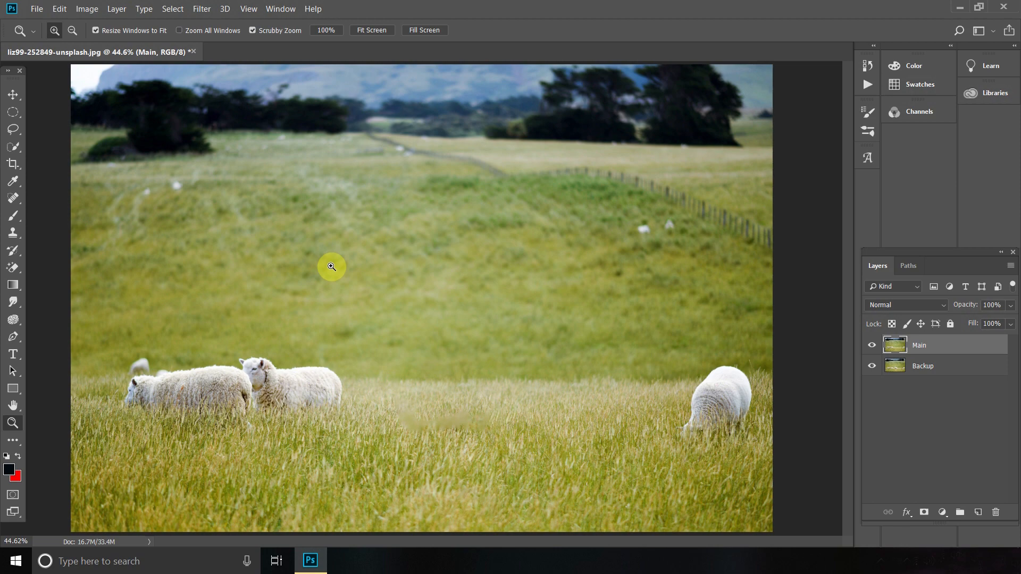